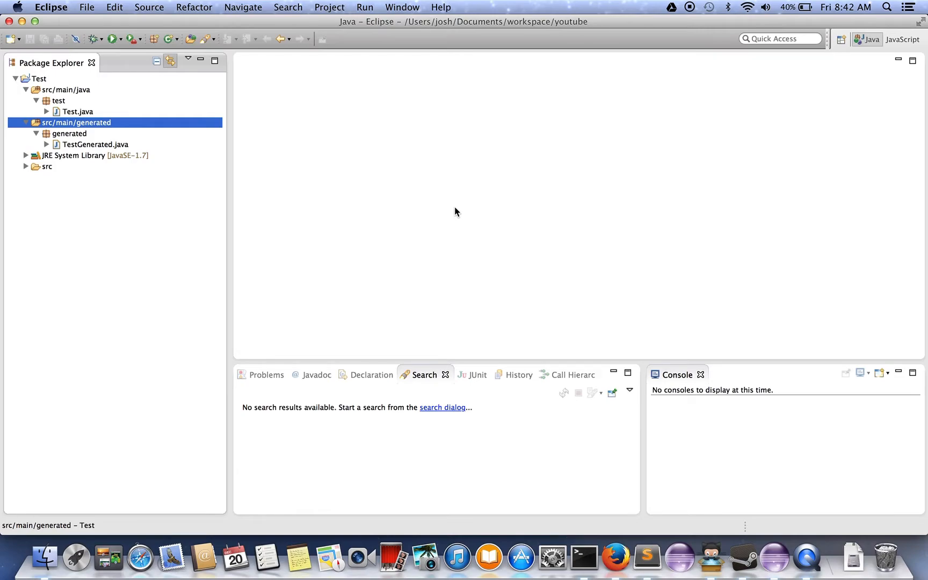
{"action": "mouse_move", "coordinate": [155, 230]}
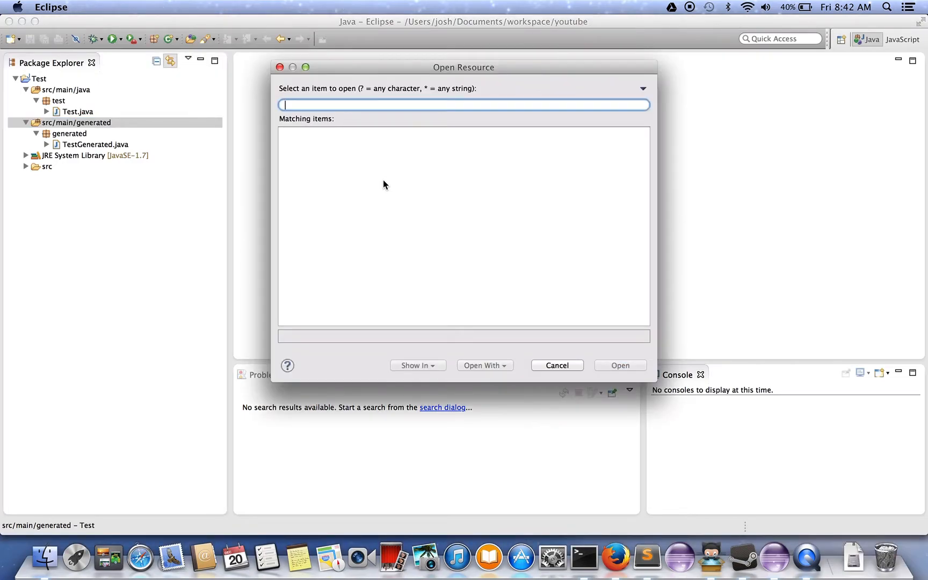
Step: Search resources for 'Test' and 'Ge', then open Test.java and select src/main/generated
{"action": "type", "text": "Test"}
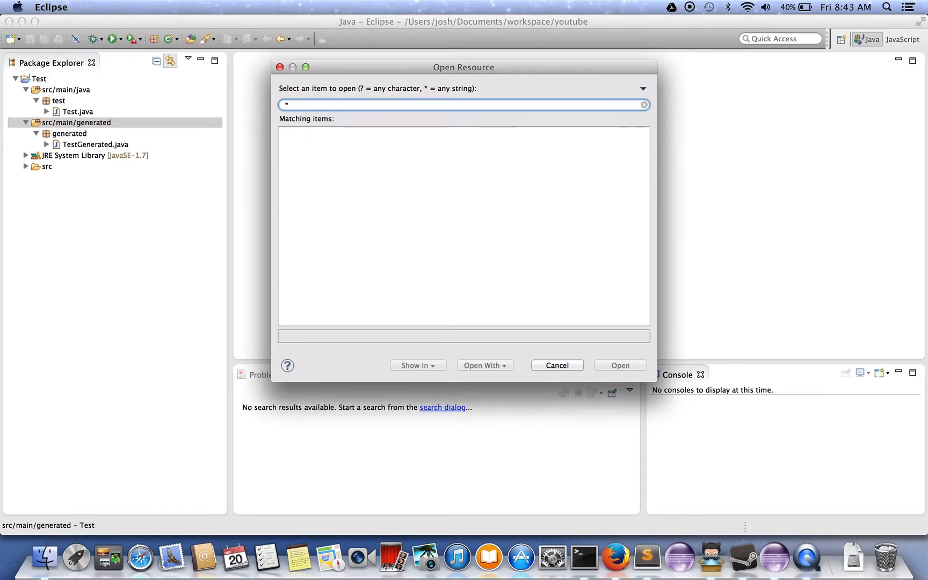
{"action": "type", "text": "Ge"}
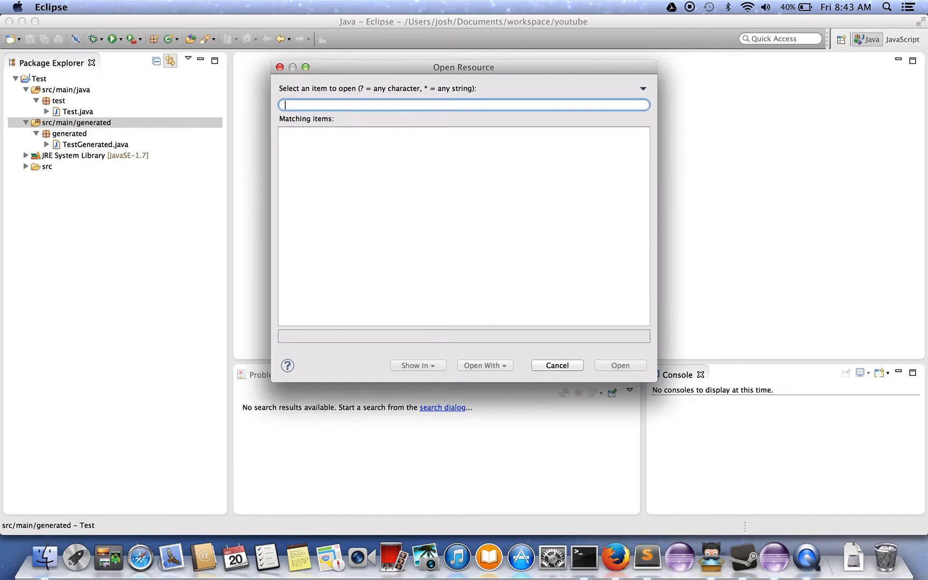
{"action": "left_click", "coordinate": [557, 365]}
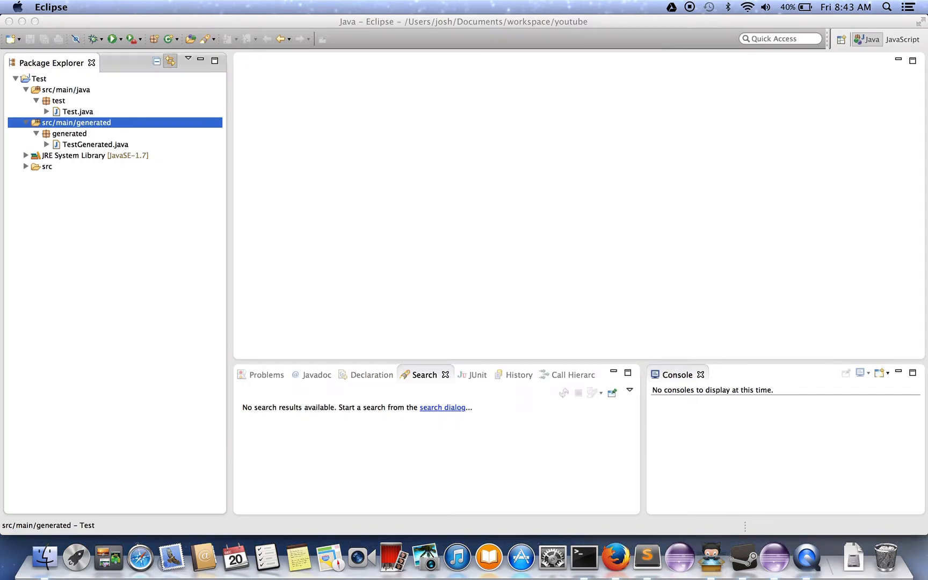
{"action": "double_click", "coordinate": [77, 112]}
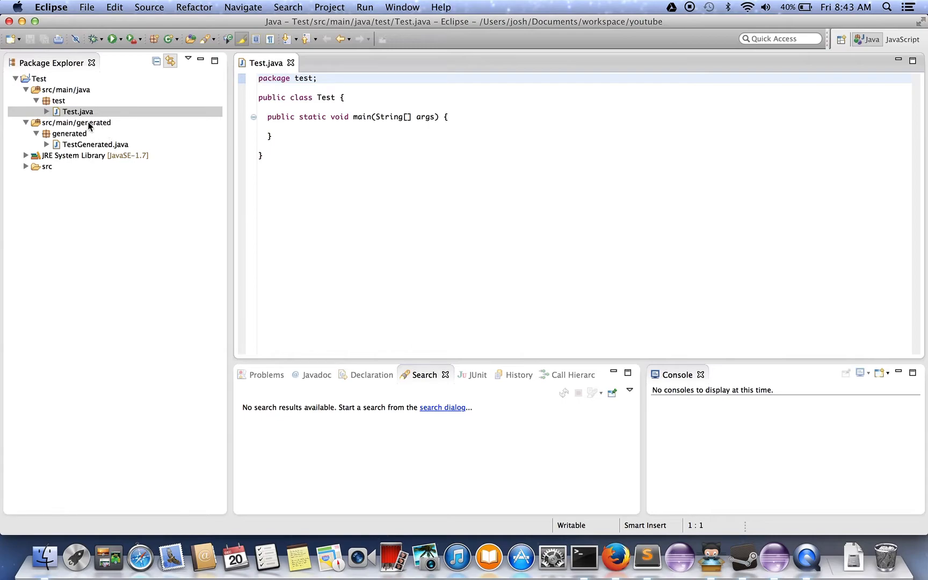
{"action": "left_click", "coordinate": [77, 122]}
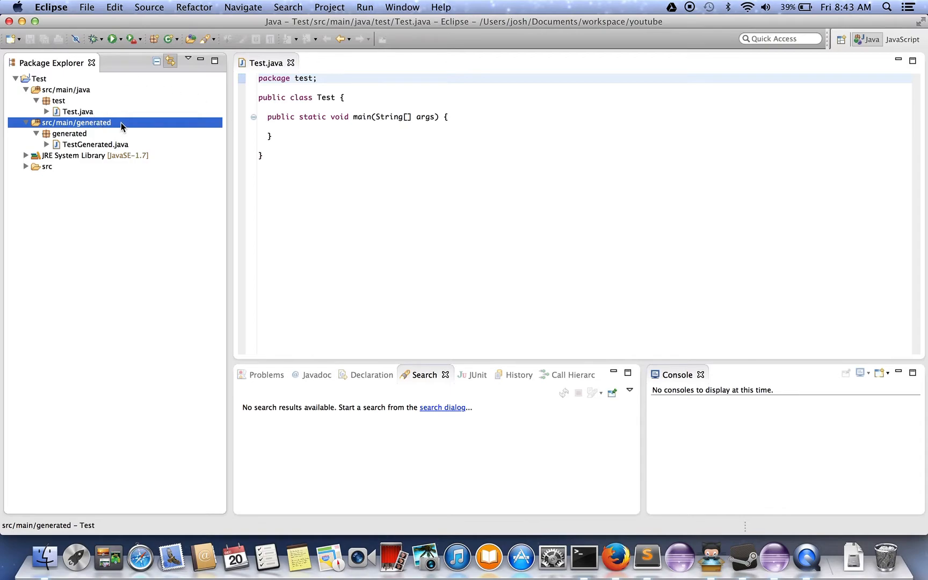
{"action": "mouse_move", "coordinate": [102, 125]}
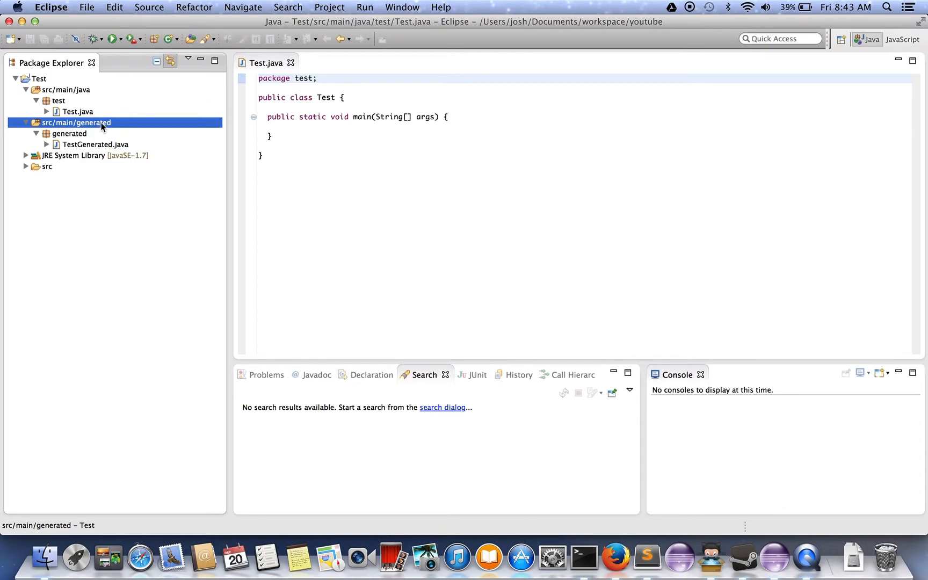
Step: Tick the Derived option in src/main/generated's Properties and confirm
{"action": "right_click", "coordinate": [102, 123]}
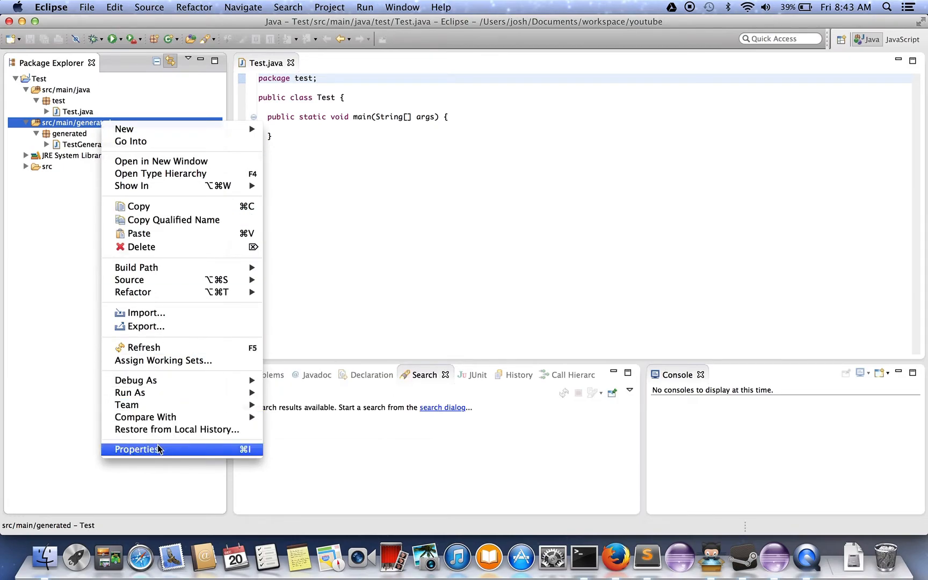
{"action": "left_click", "coordinate": [135, 449]}
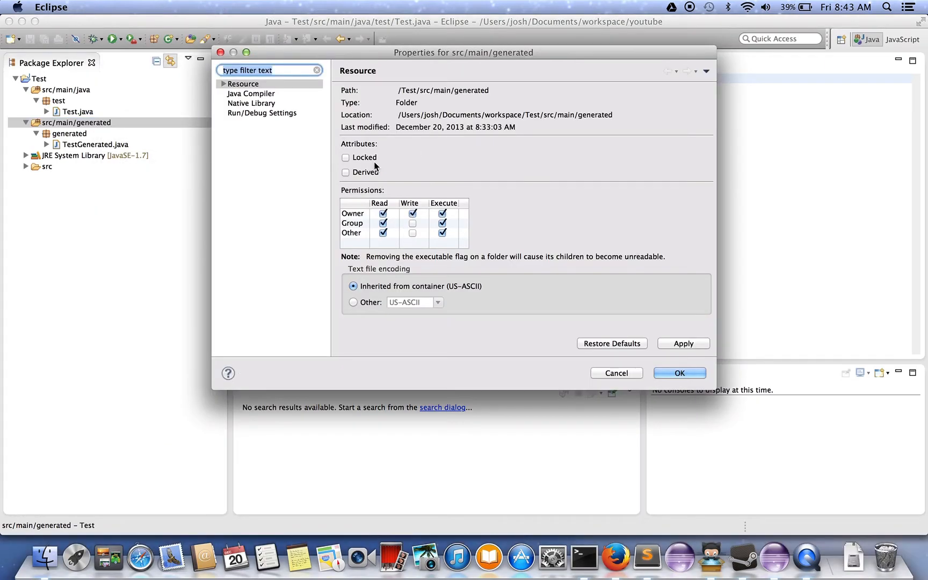
{"action": "left_click", "coordinate": [345, 171]}
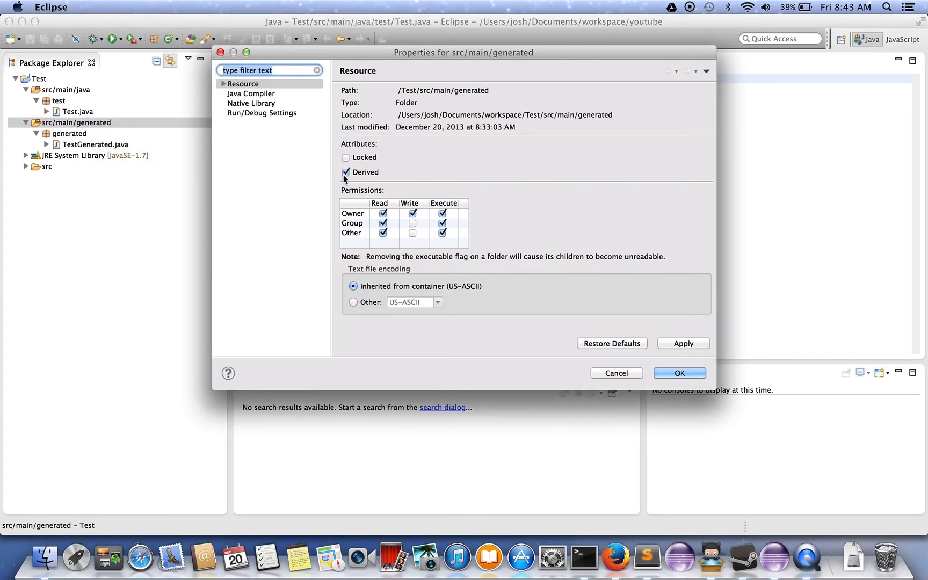
{"action": "left_click", "coordinate": [680, 373]}
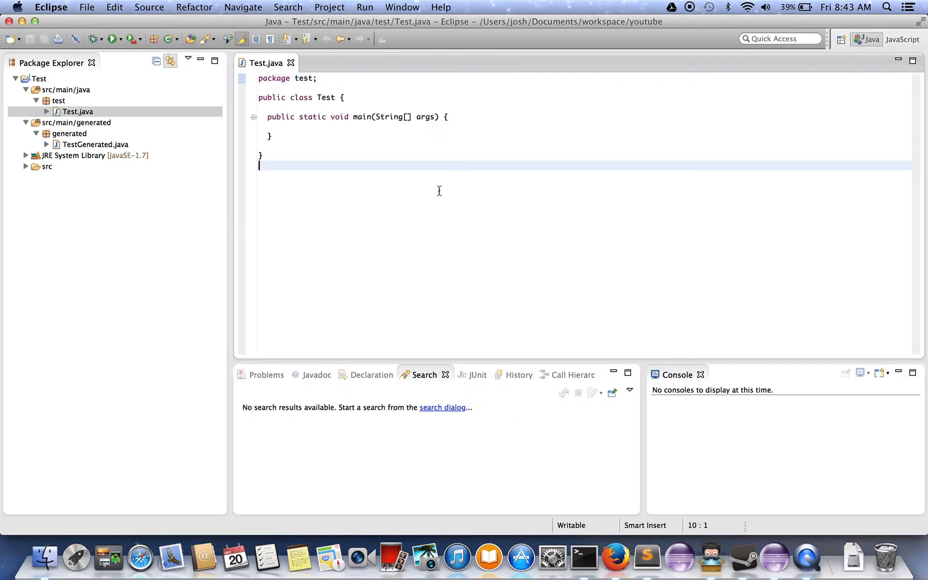
{"action": "key", "text": "Cmd+Shift+R"}
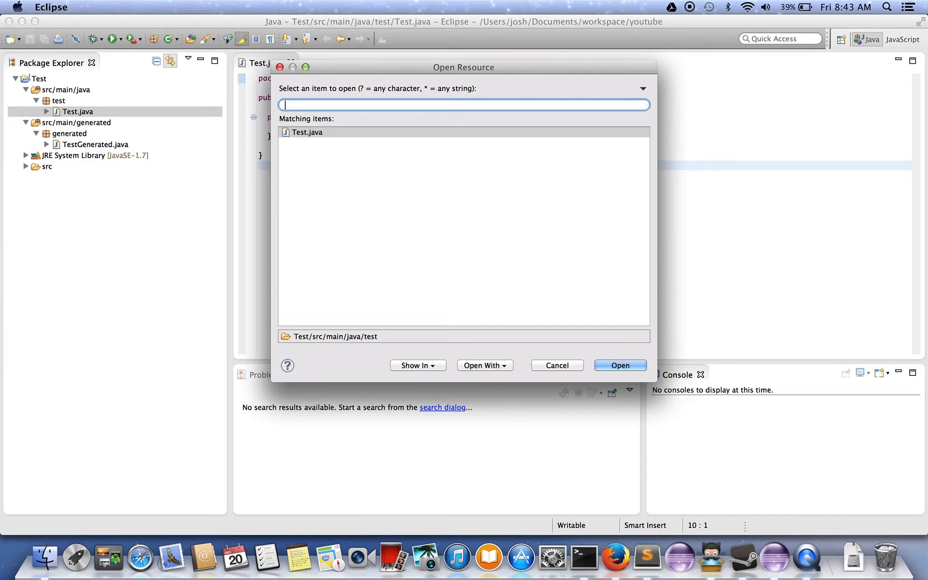
{"action": "type", "text": "Test"}
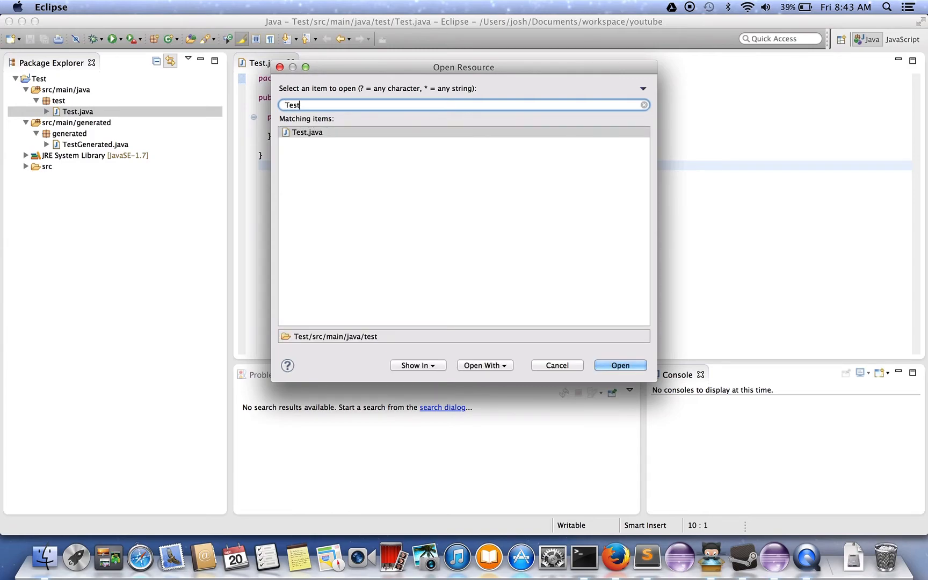
{"action": "left_click", "coordinate": [643, 105]}
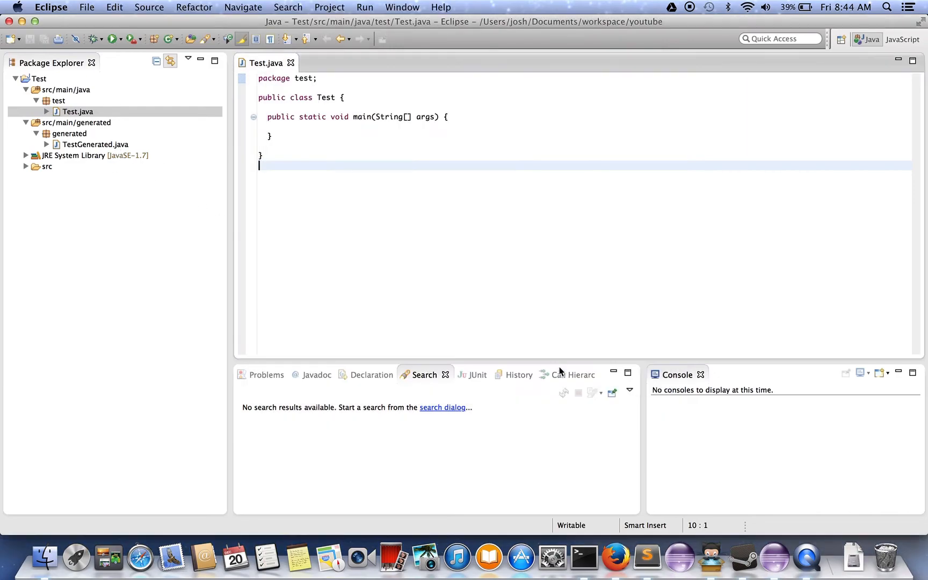
Step: Search Open Resource for 'Test', listing TestGenerated.java alongside Test.java
{"action": "right_click", "coordinate": [70, 122]}
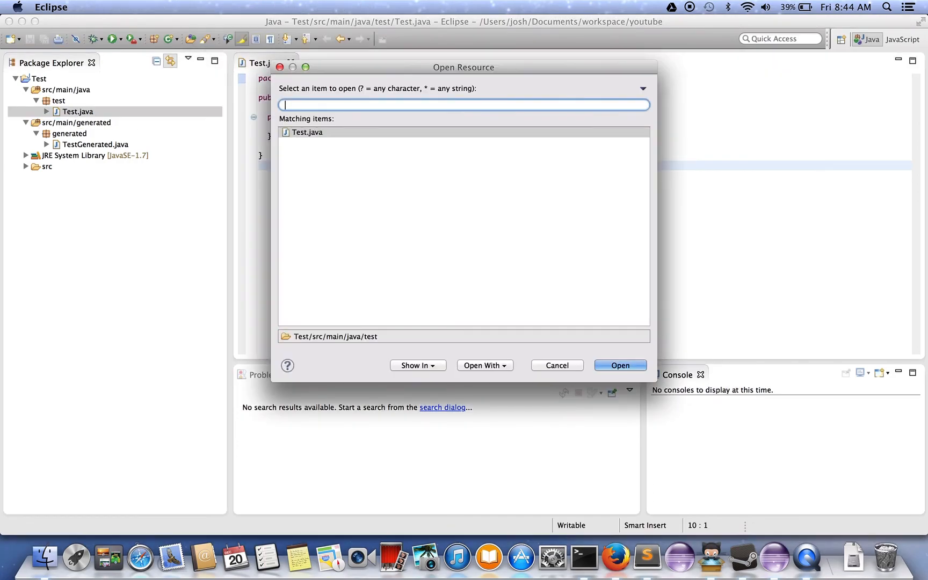
{"action": "type", "text": "Test"}
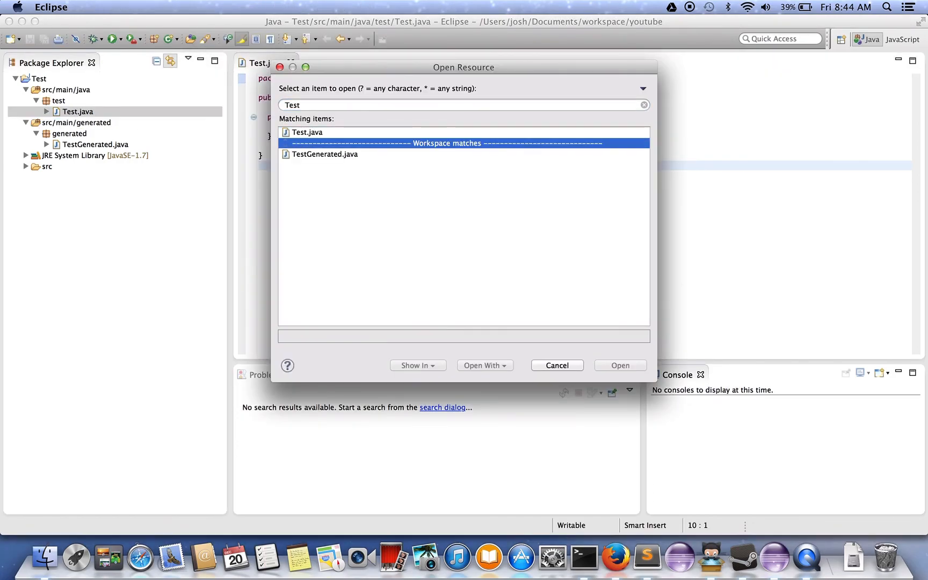